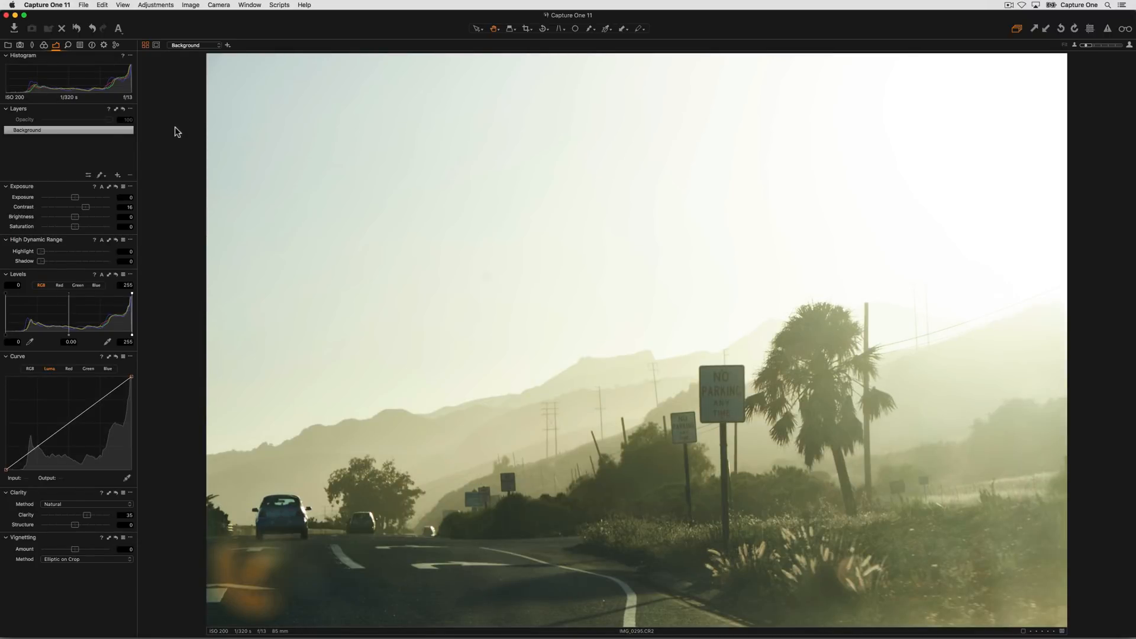
mouse_move(146, 77)
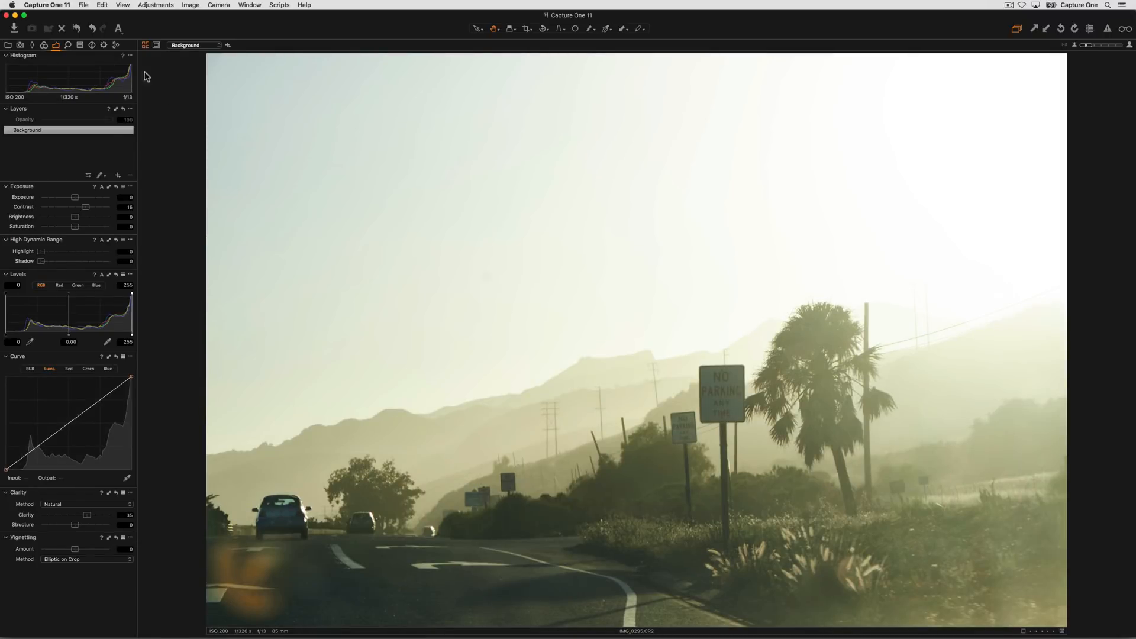
- Open the Export Variants dialog for the edited road photo from the File menu
click(83, 6)
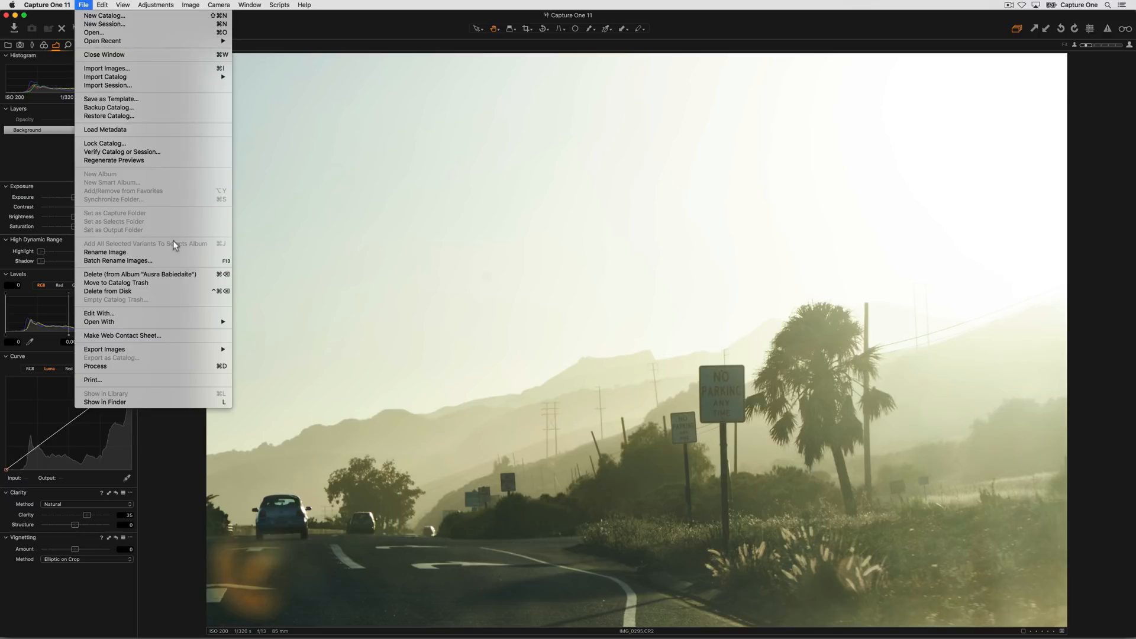
mouse_move(103, 349)
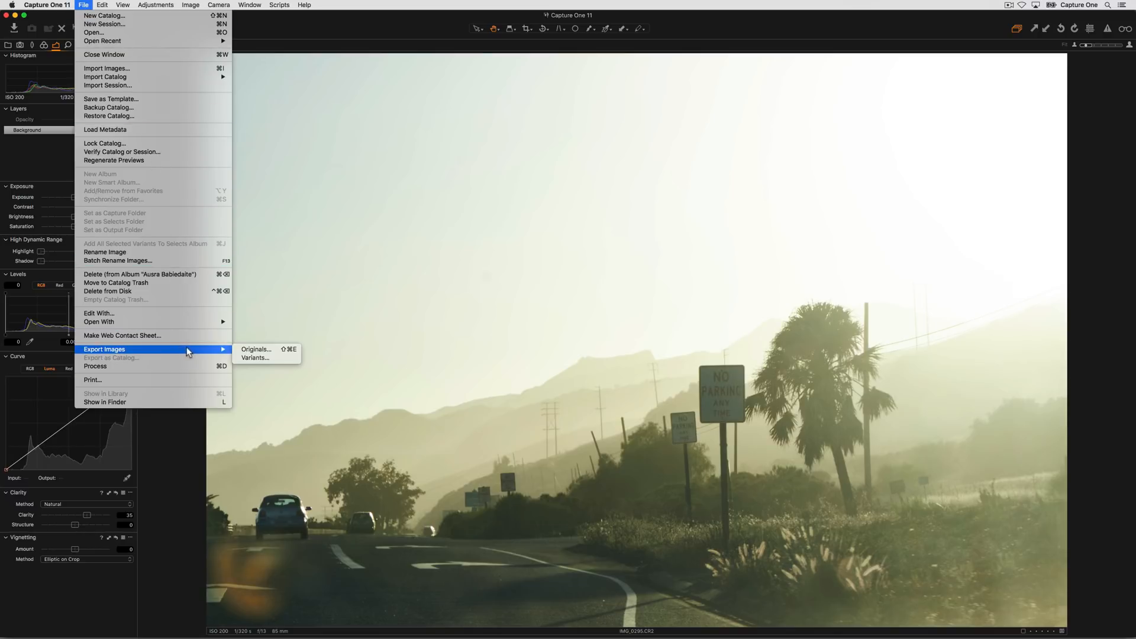
mouse_move(254, 358)
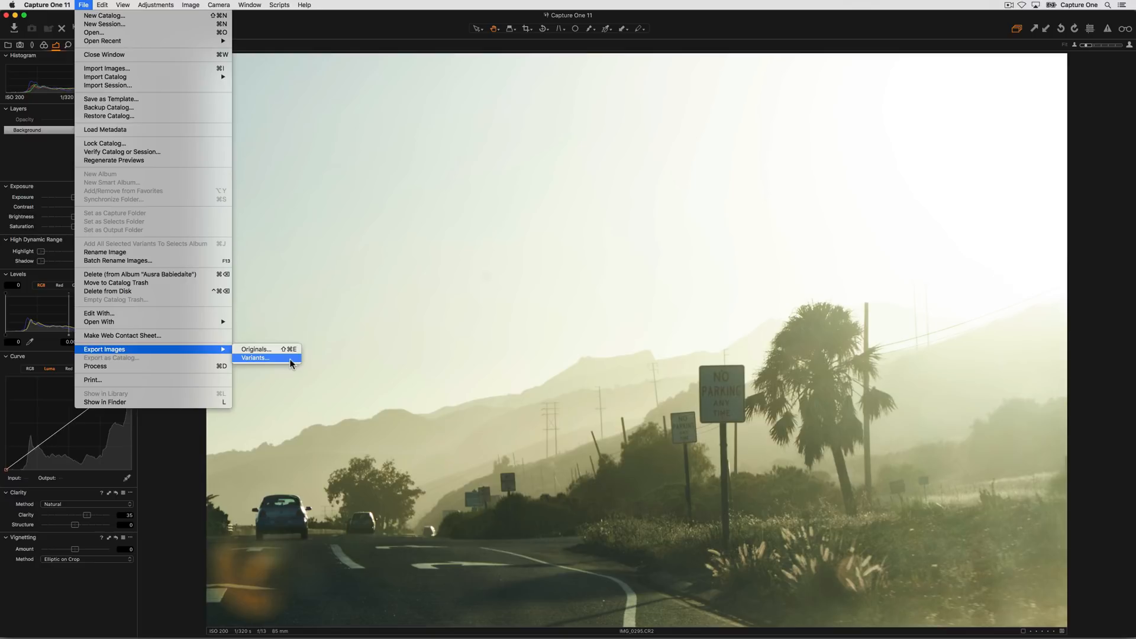
click(254, 357)
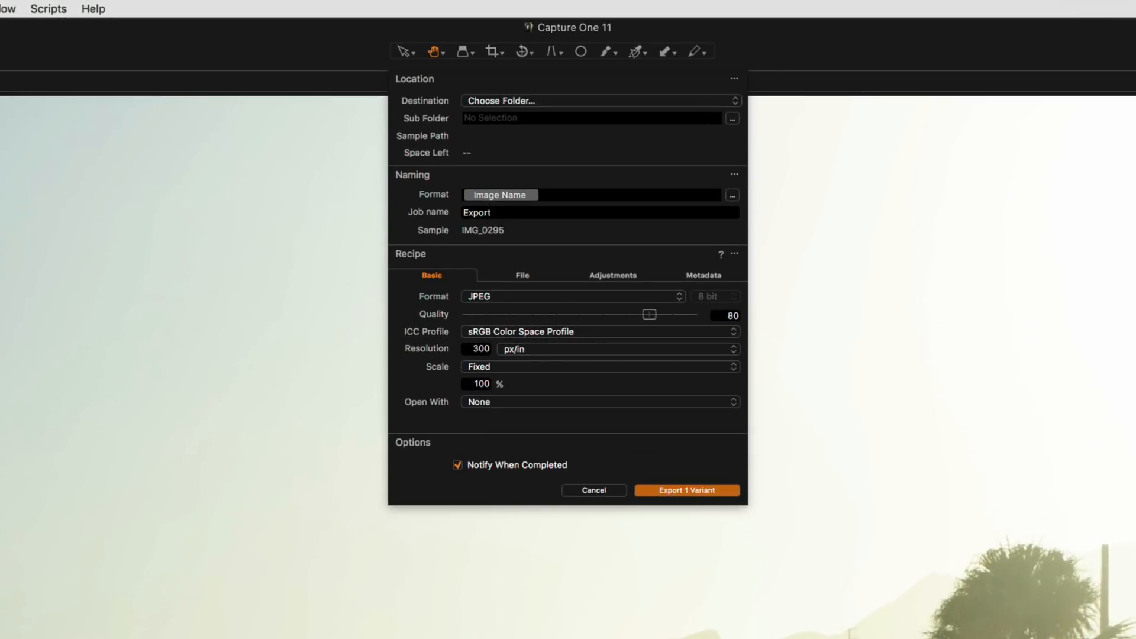
- Set the export destination to the Pictures folder and begin editing the sub-folder name
click(600, 101)
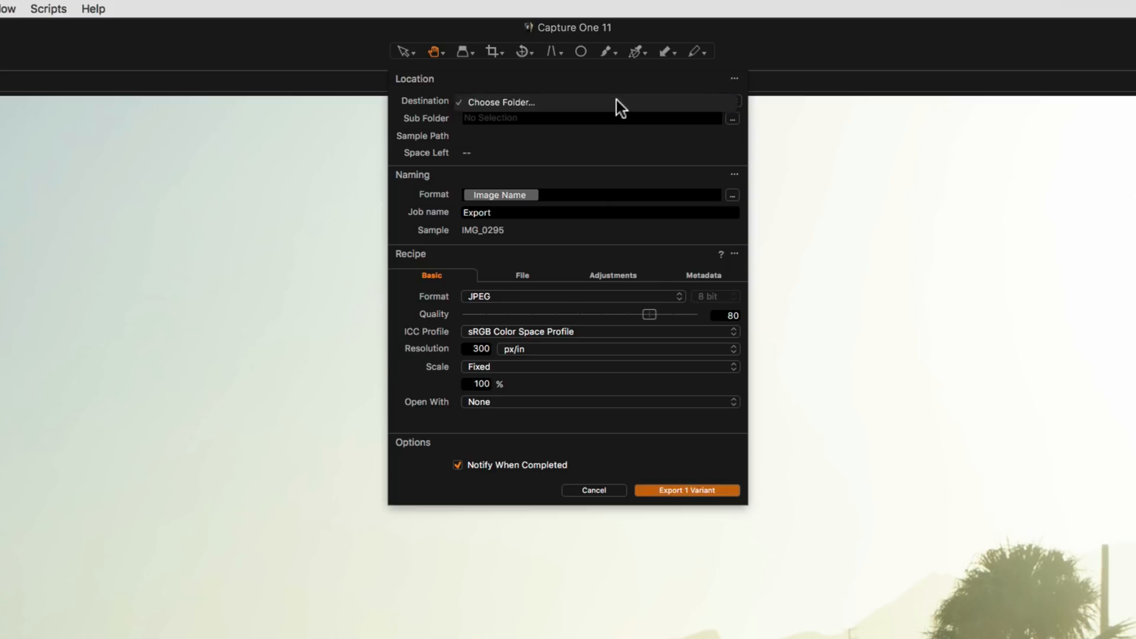
click(600, 100)
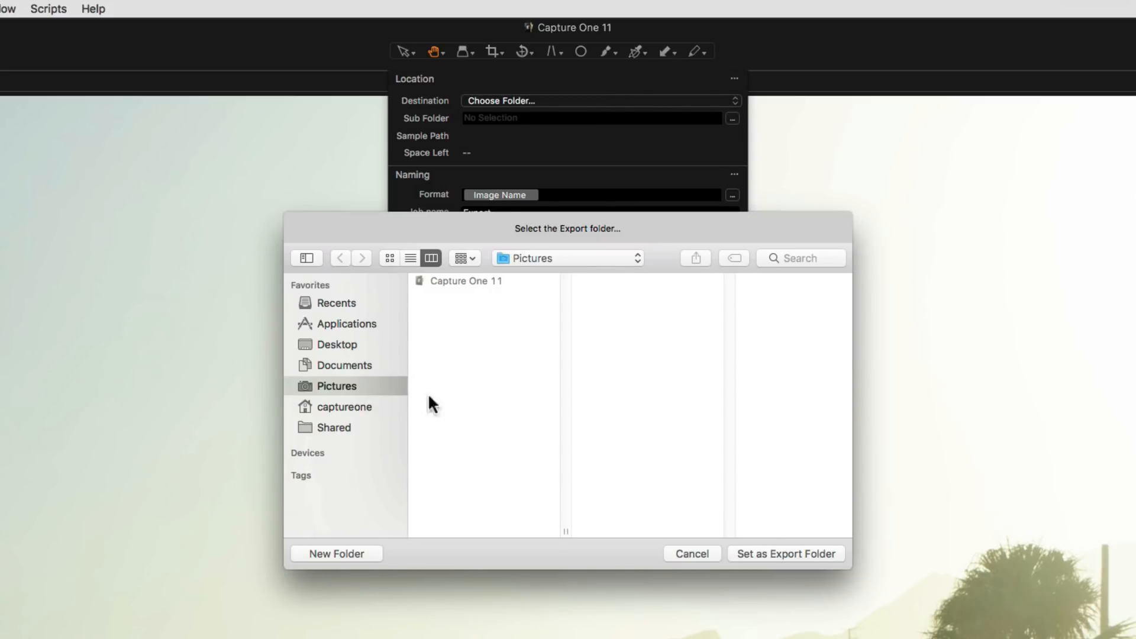
click(785, 554)
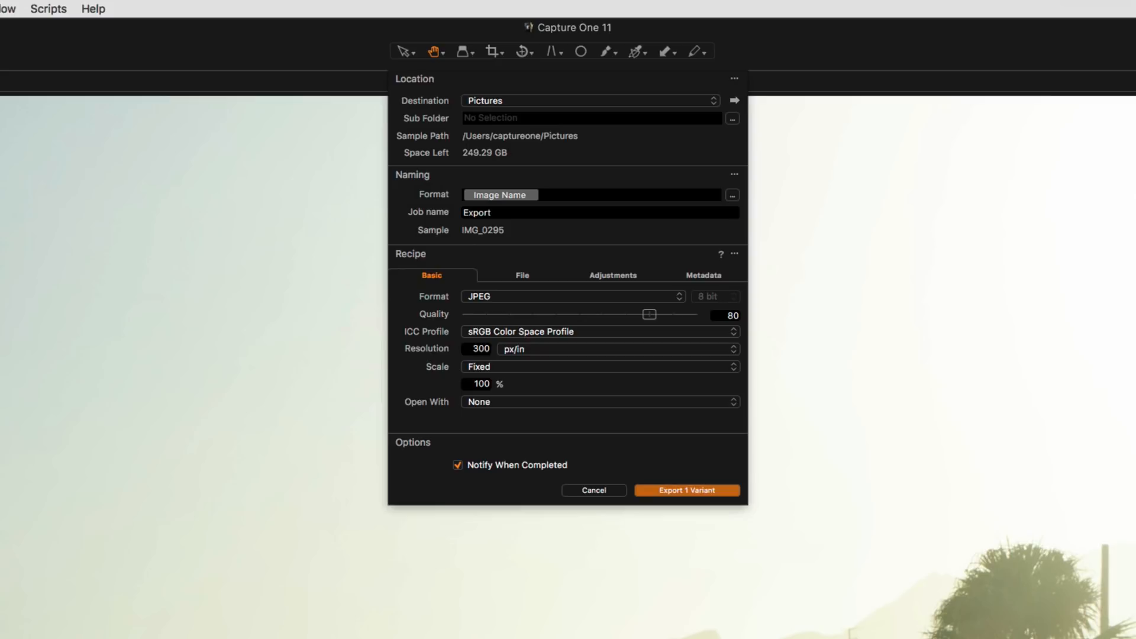
click(587, 117)
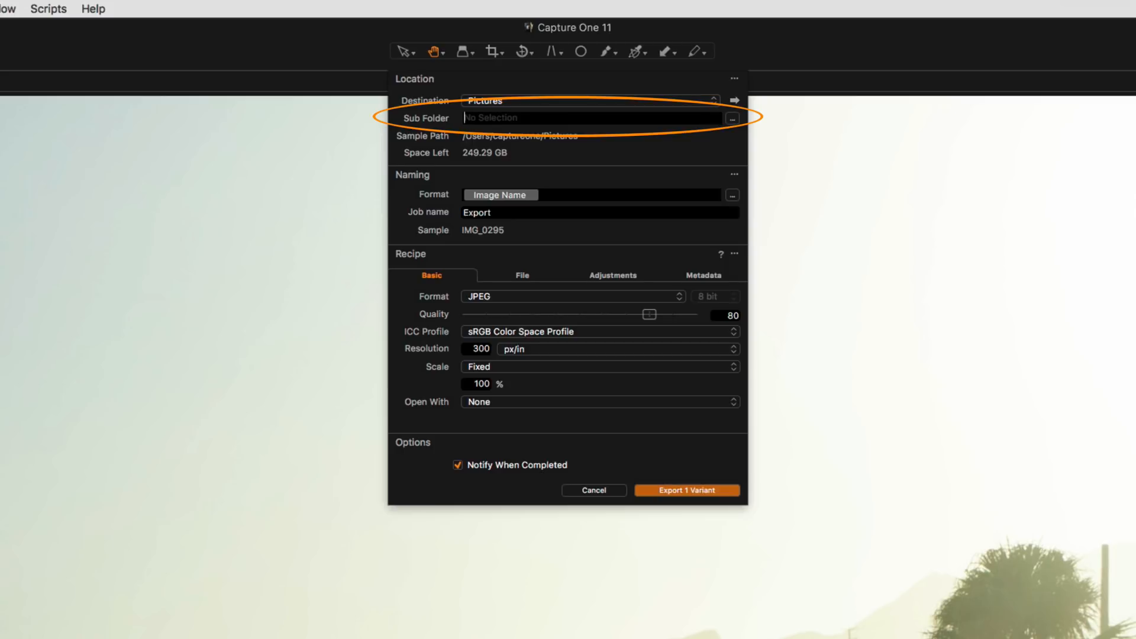
click(732, 118)
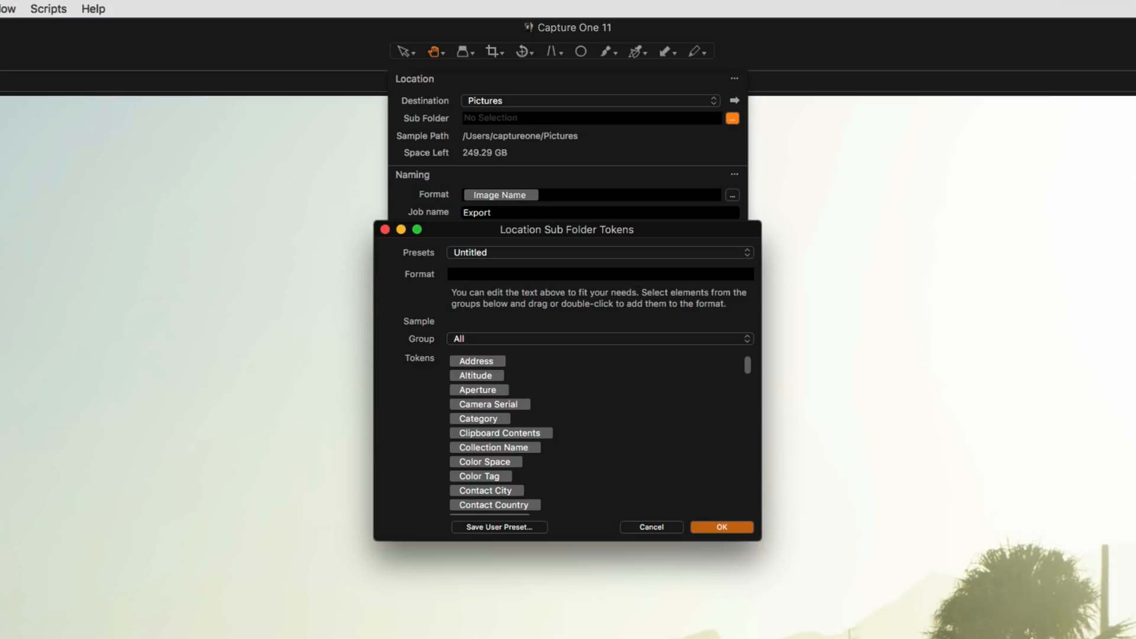
click(598, 274)
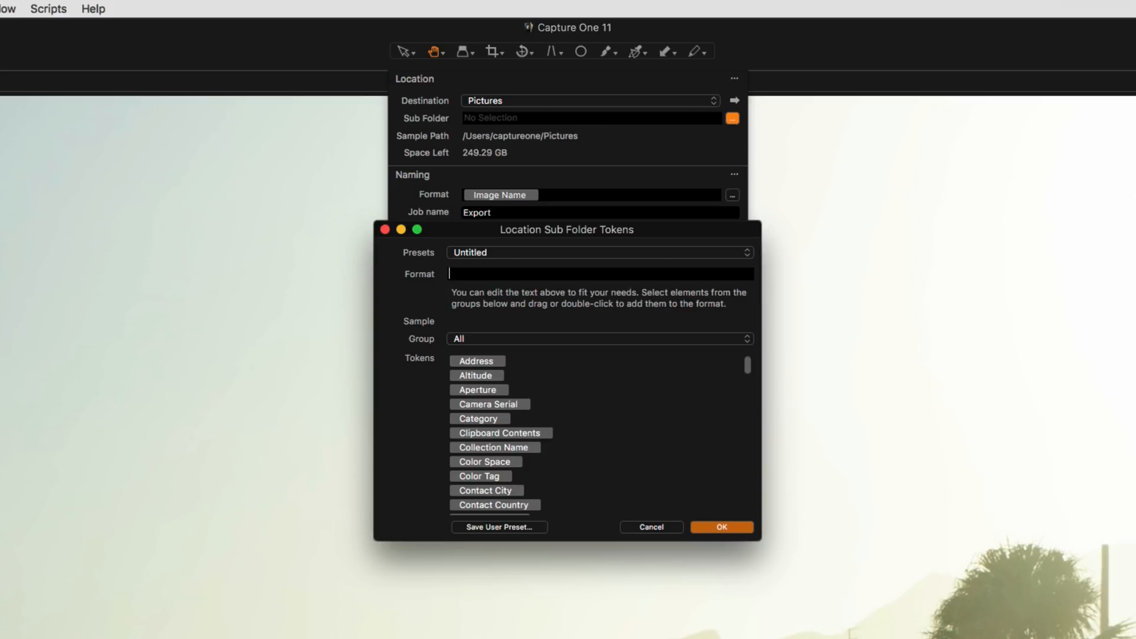
click(650, 527)
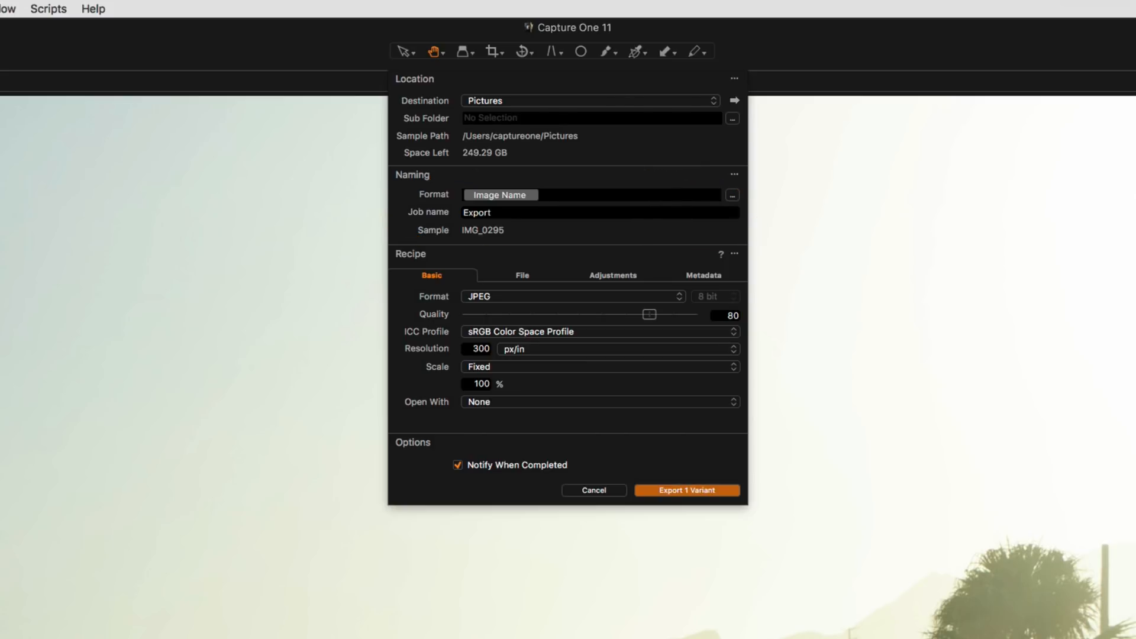
click(733, 195)
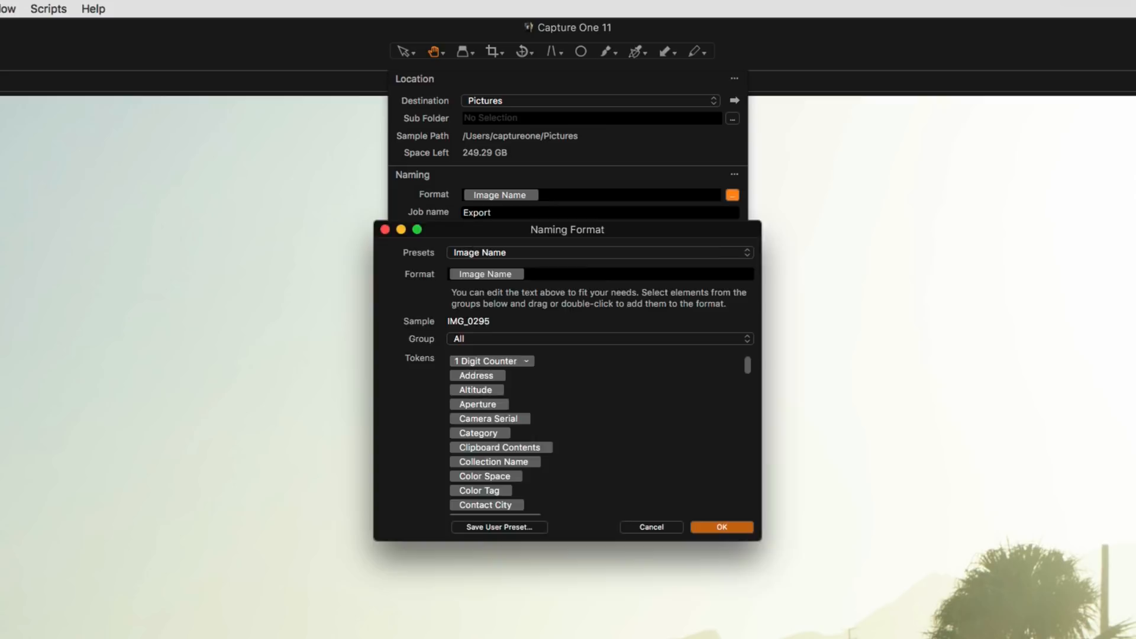
click(720, 527)
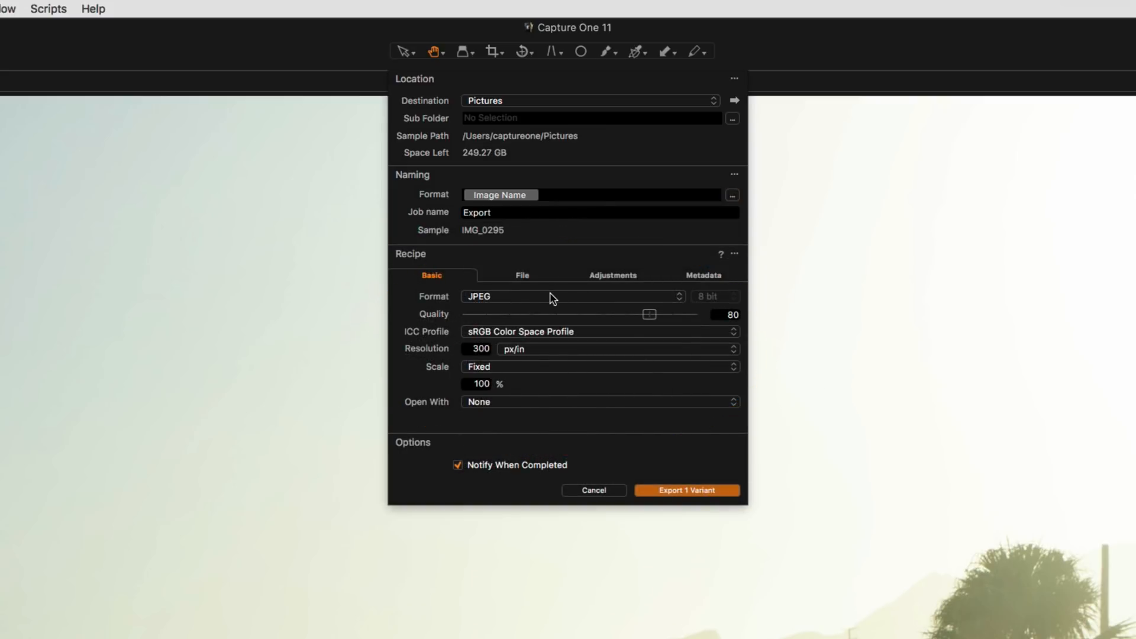
- Export one variant as uncompressed TIFF scaled to 2000 px width
click(572, 296)
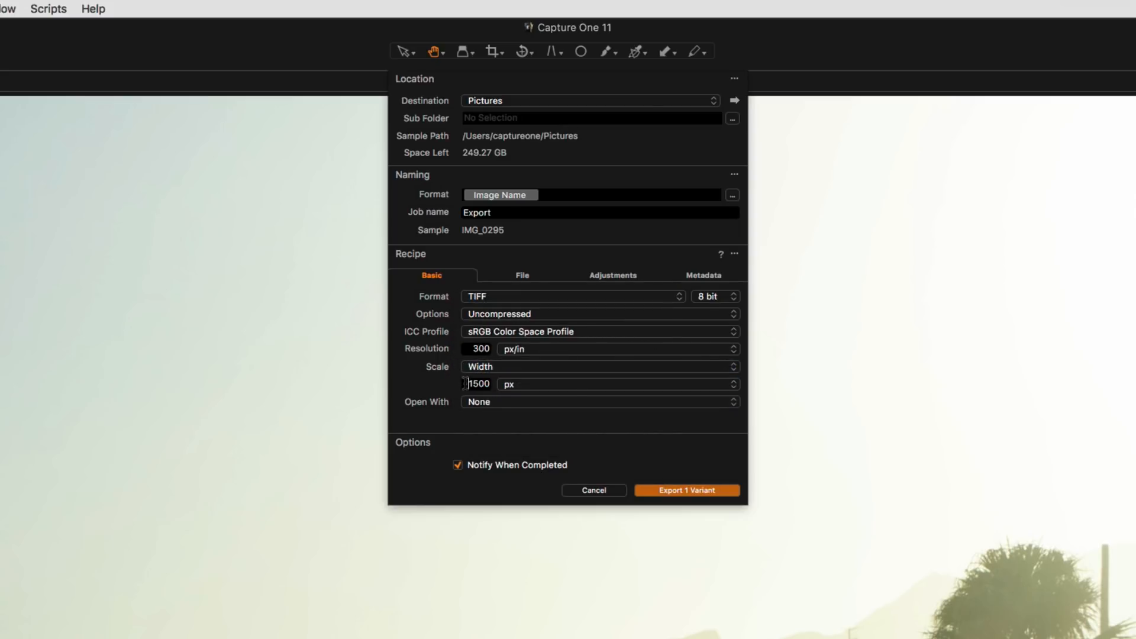
text(2000)
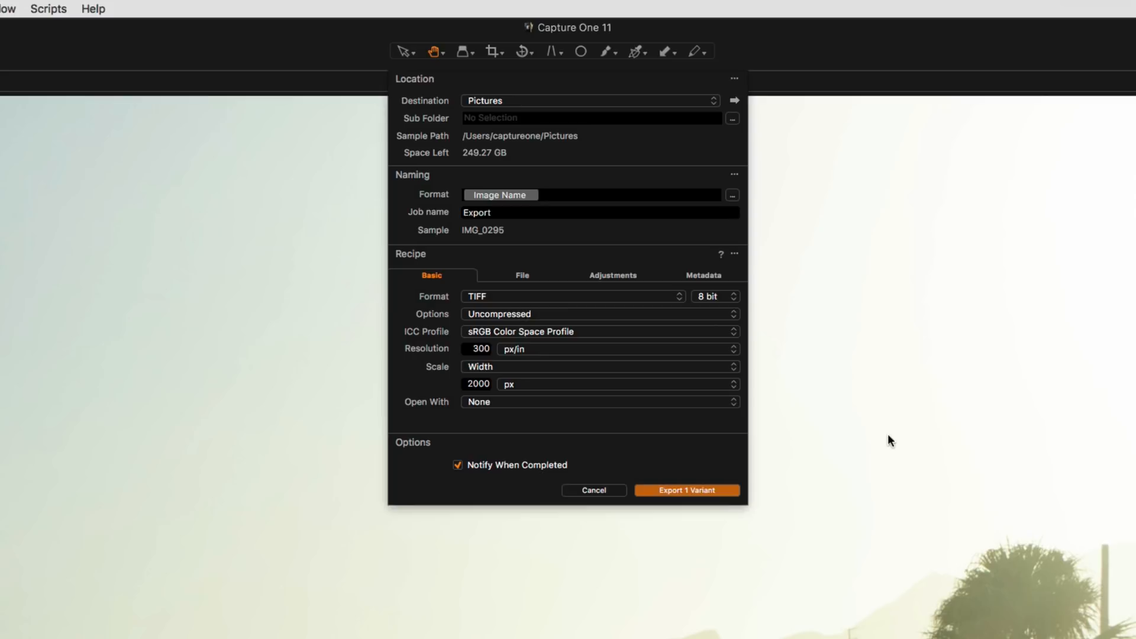
click(686, 490)
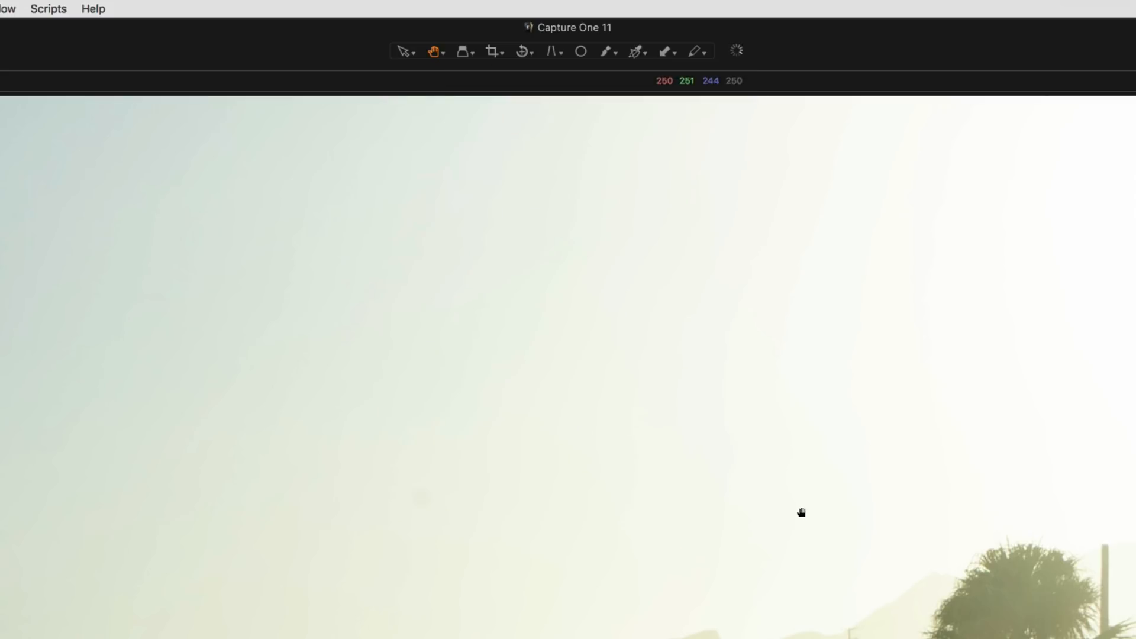